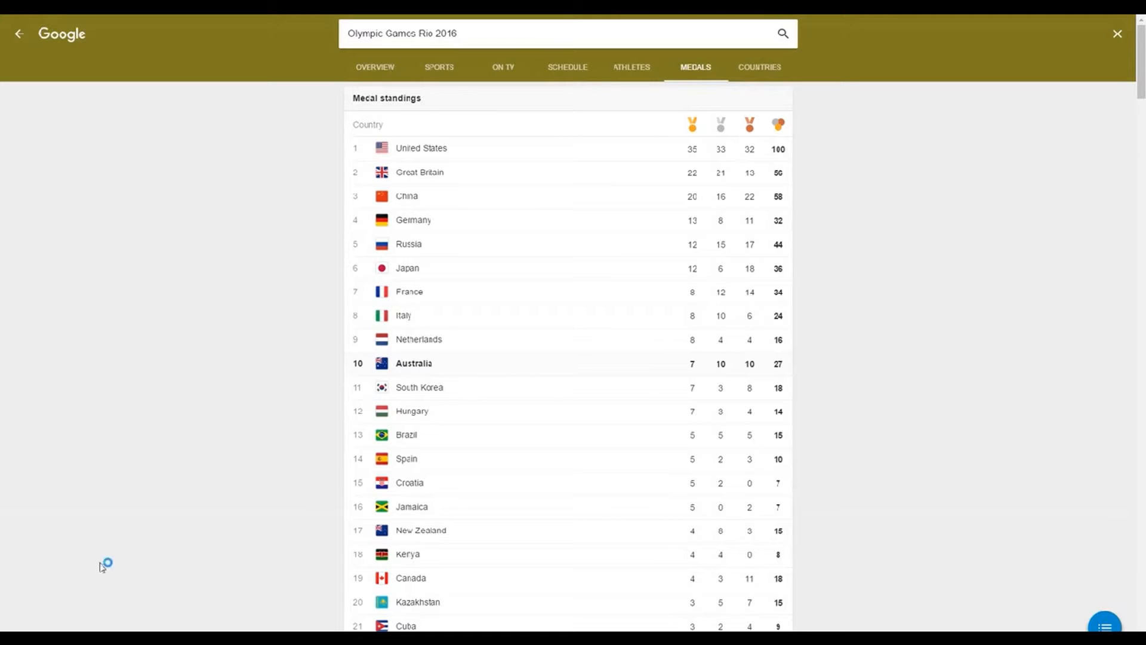
mouse_move(108, 19)
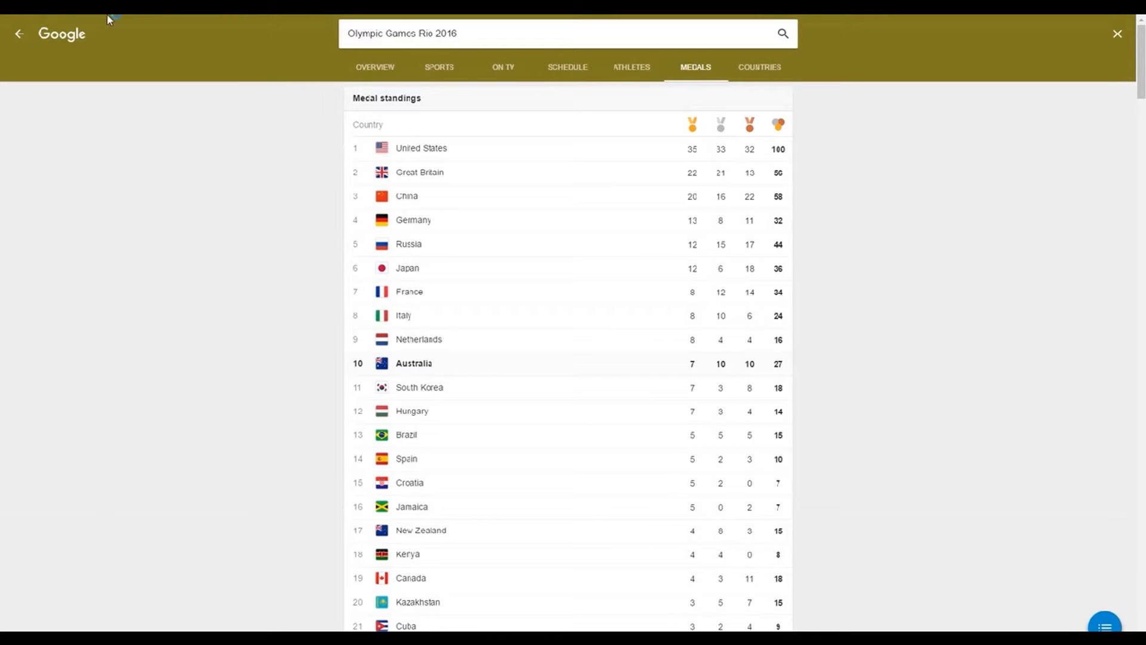
mouse_move(263, 36)
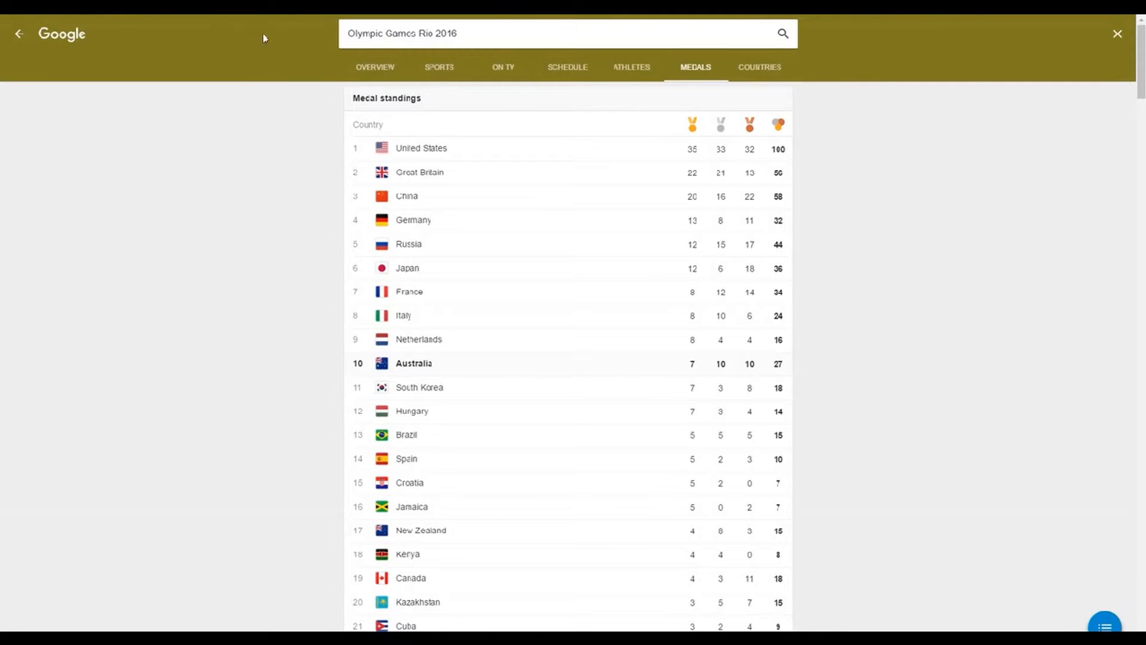
mouse_move(140, 20)
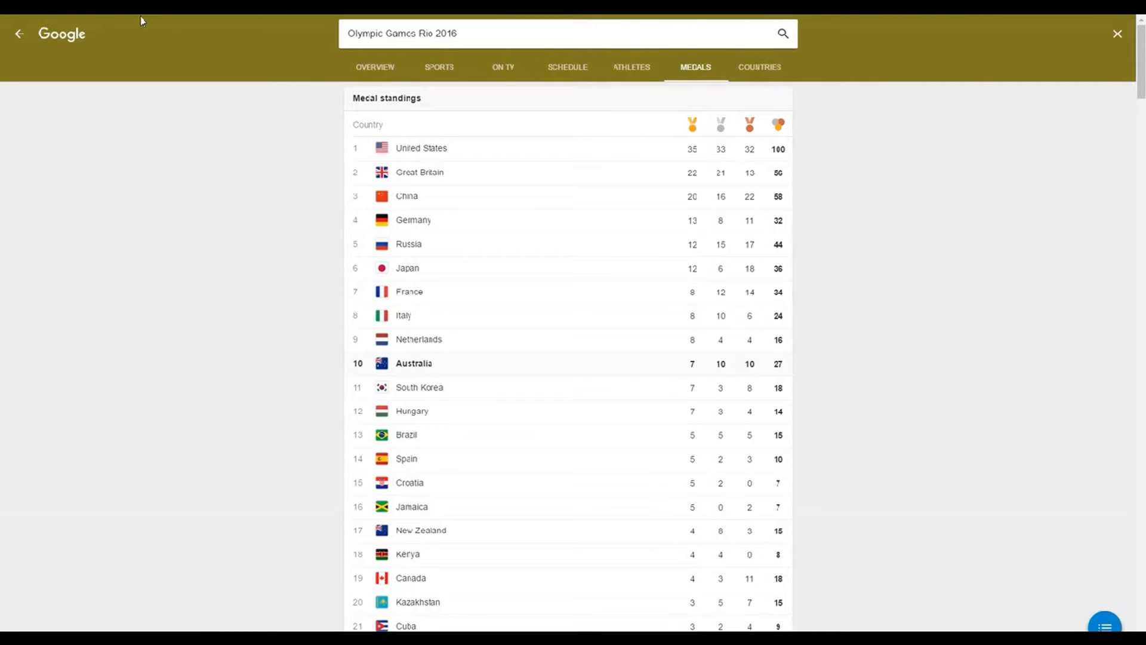
mouse_move(924, 23)
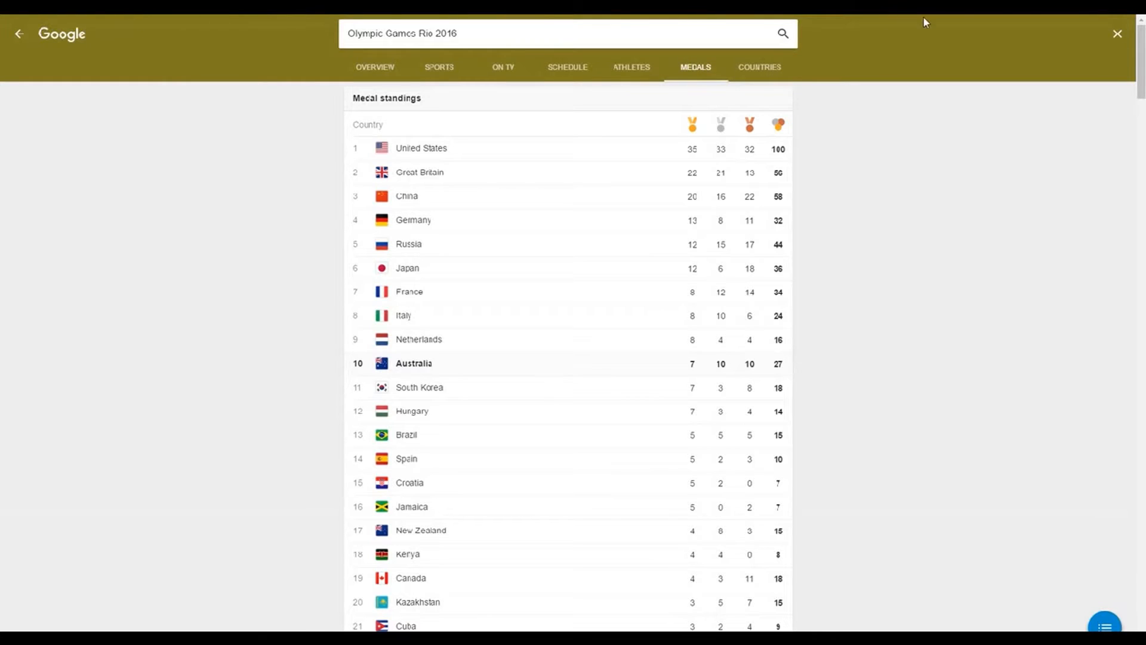
mouse_move(133, 29)
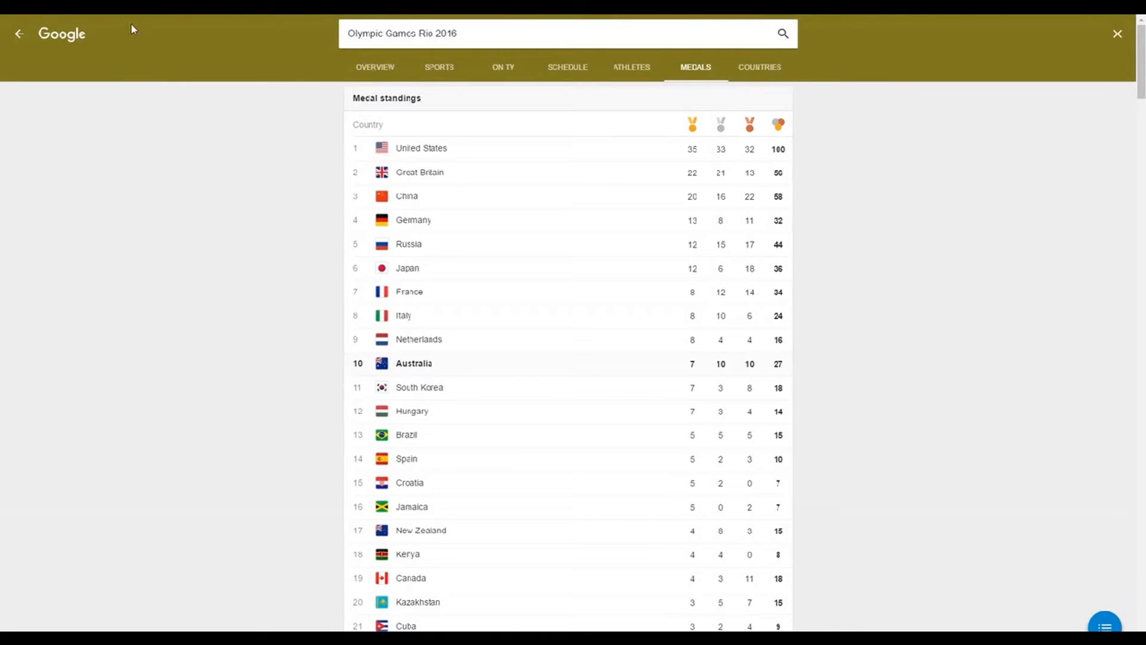
mouse_move(153, 20)
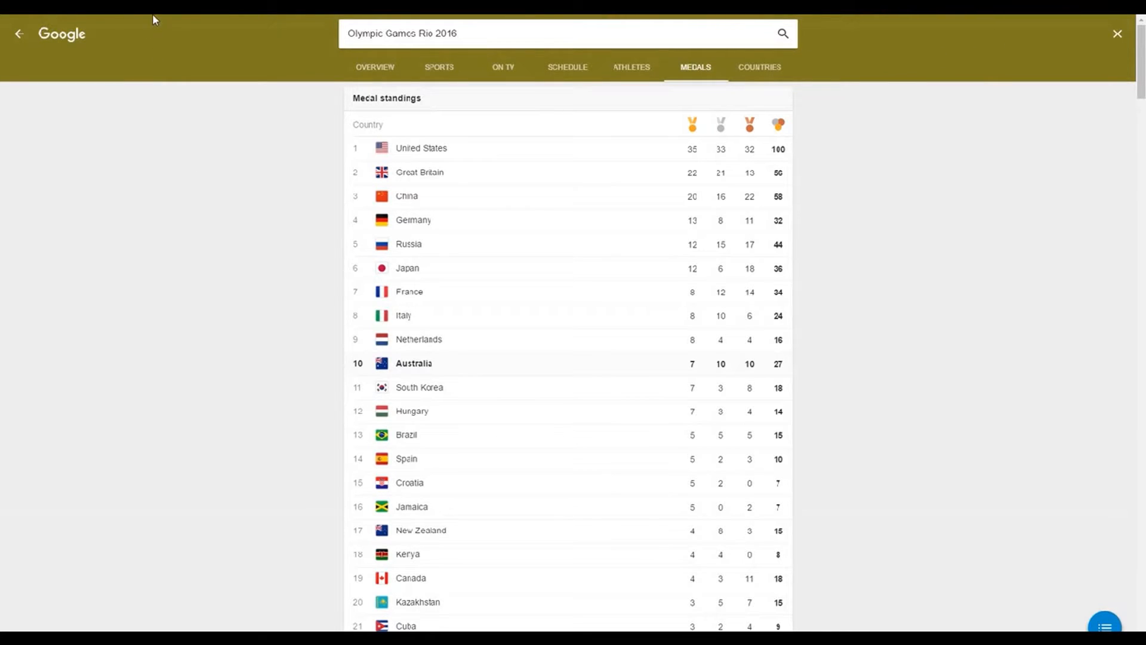
mouse_move(162, 209)
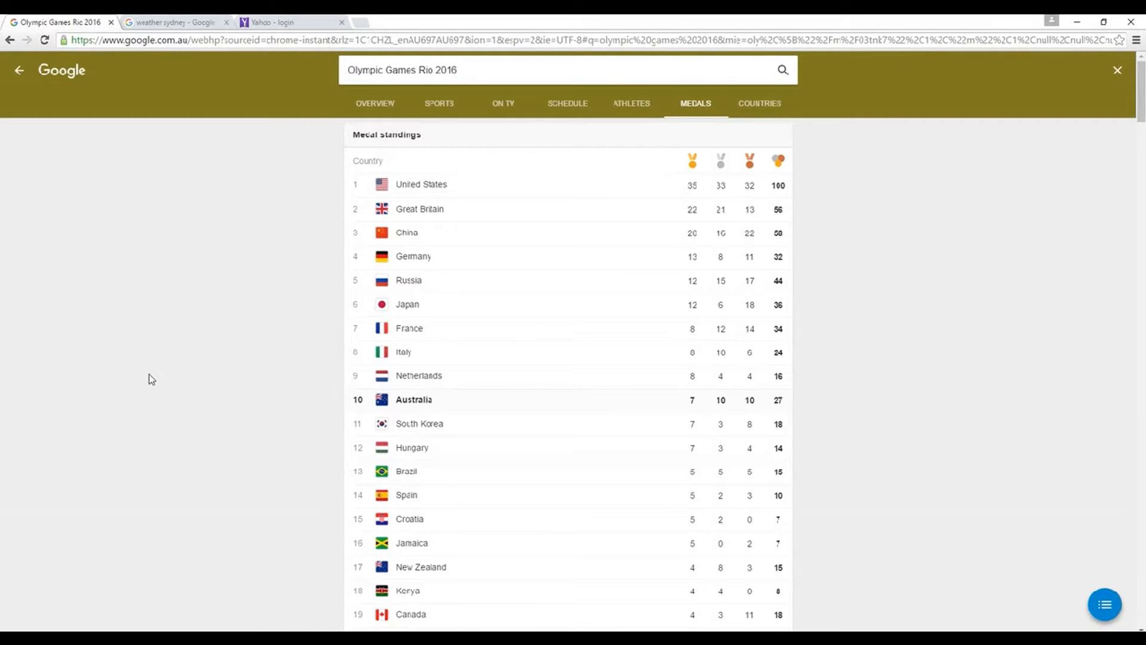
mouse_move(159, 377)
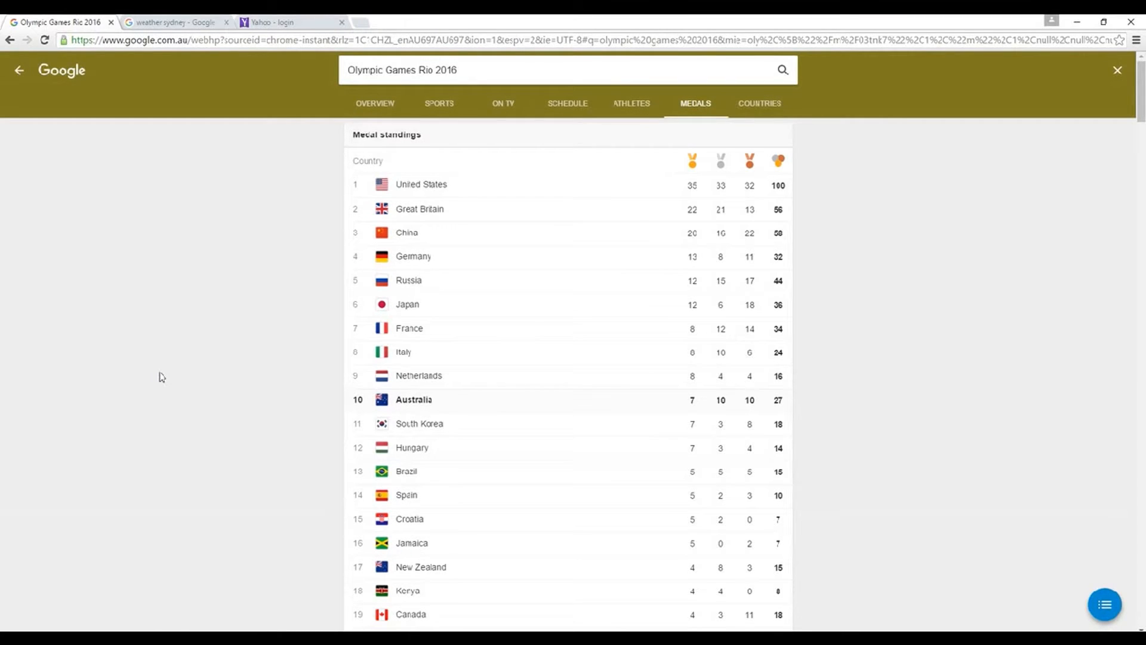
mouse_move(170, 89)
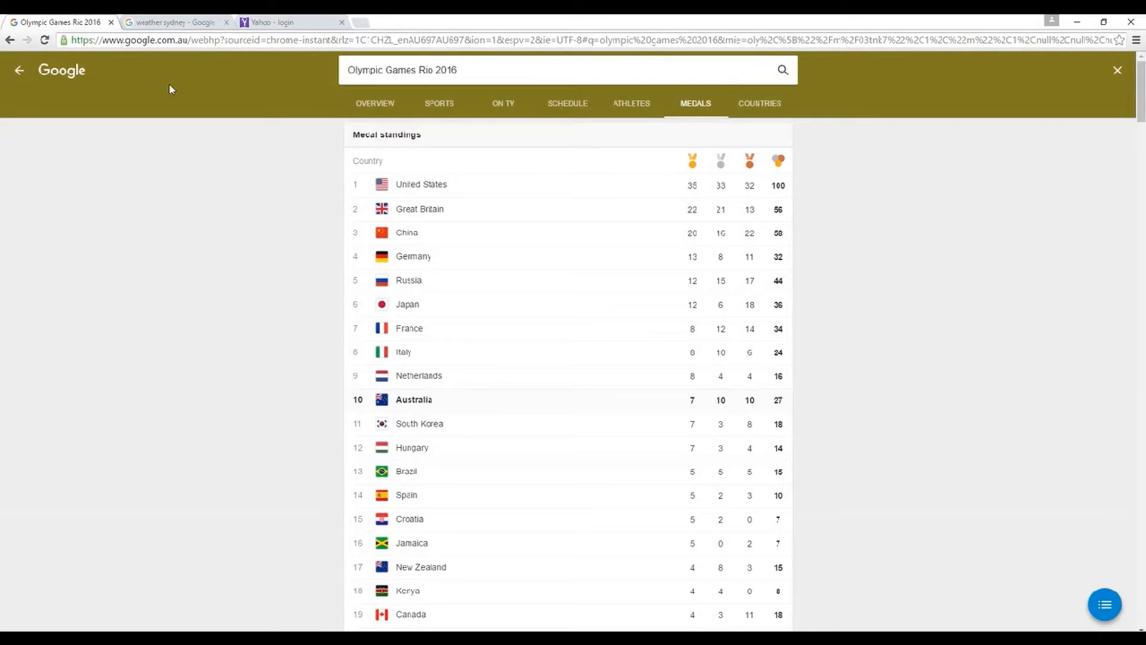
mouse_move(192, 79)
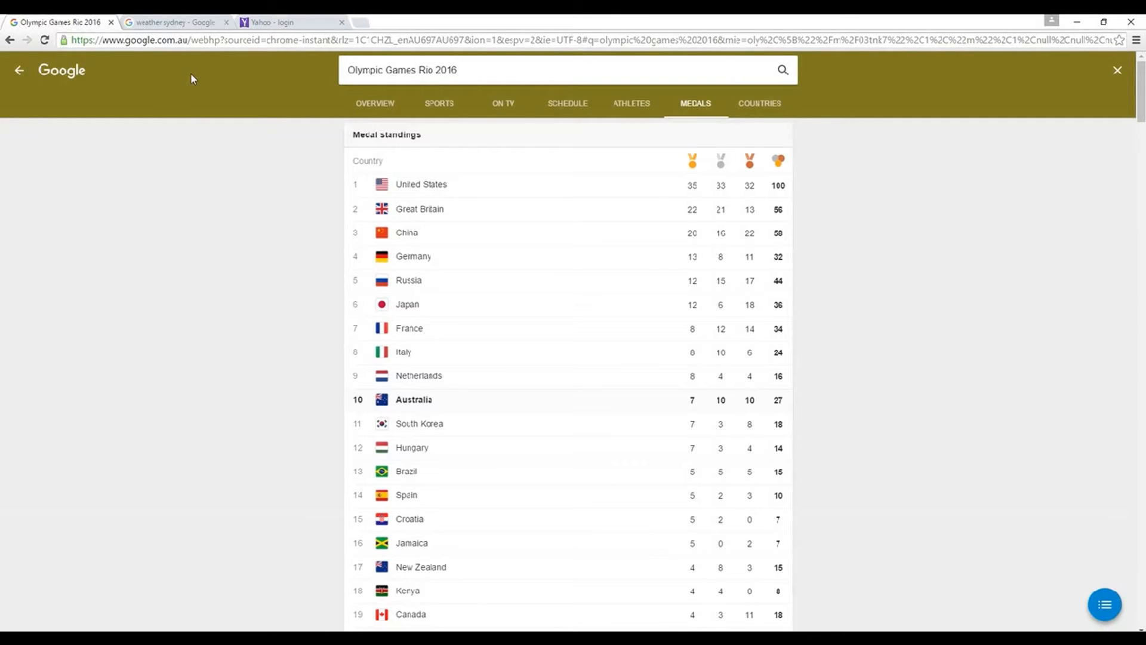
mouse_move(399, 26)
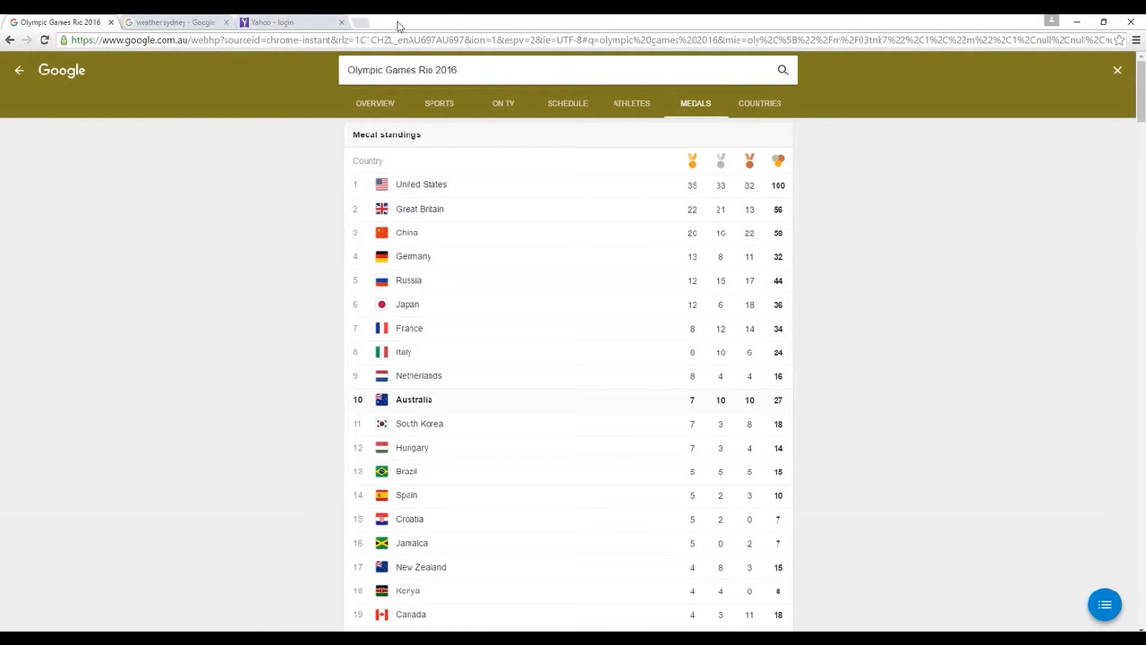